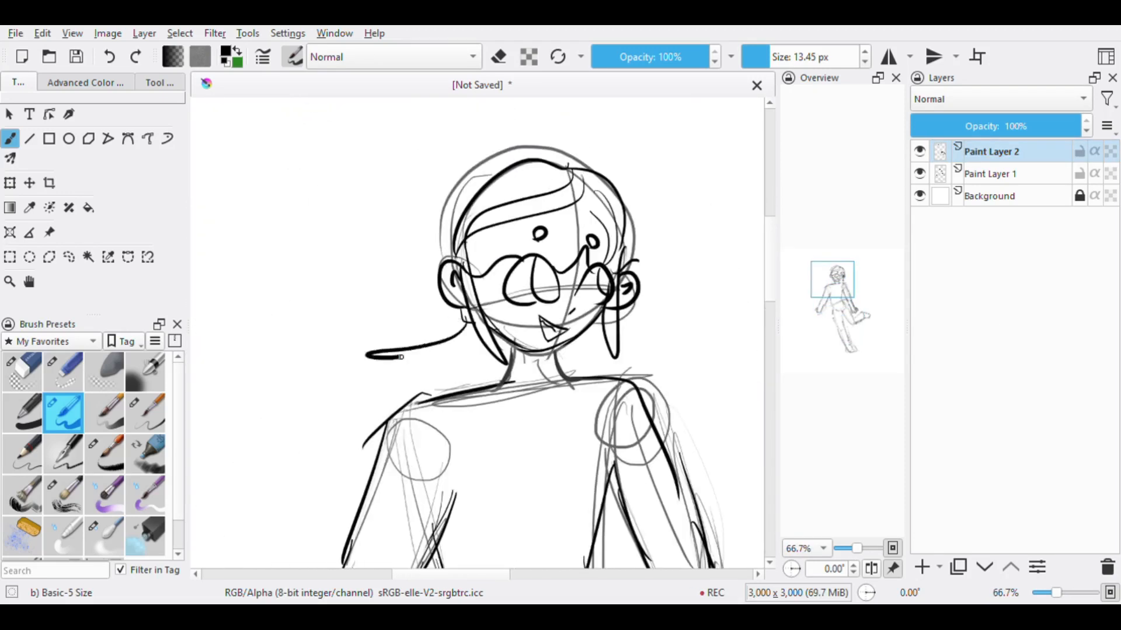
- Zoom the canvas to frame the sketched head and shoulders for inking
scroll("down", 3)
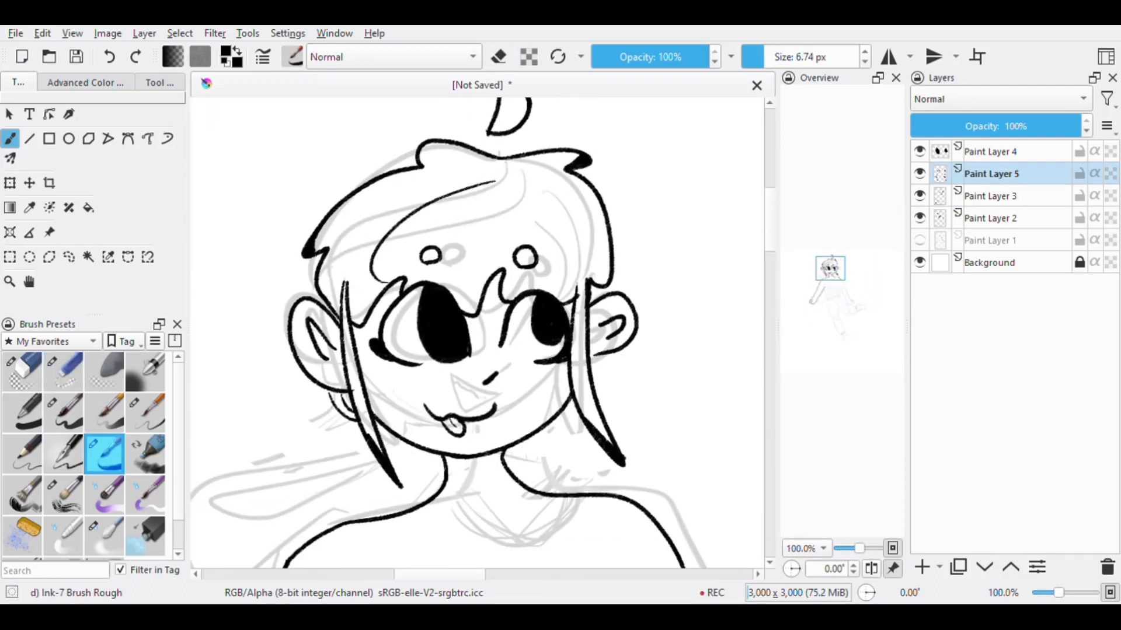
- Select a paint layer in the Layers docker for inking the face and hair
left_click(990, 196)
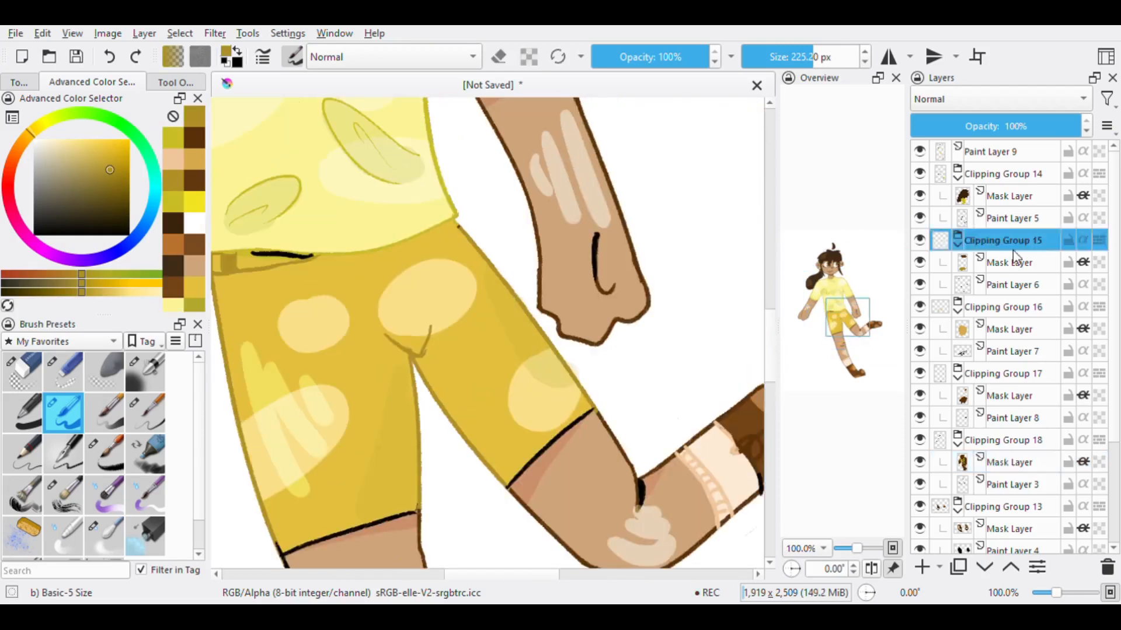
- Choose the leg's colour layer to paint the yellow bandage detail on
left_click(1008, 395)
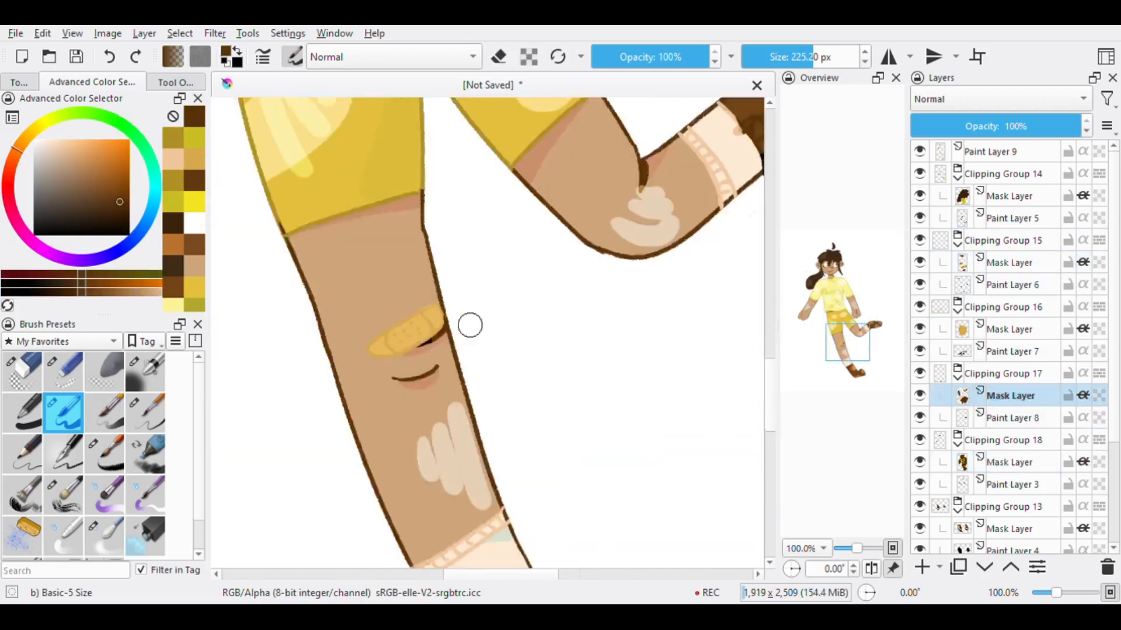